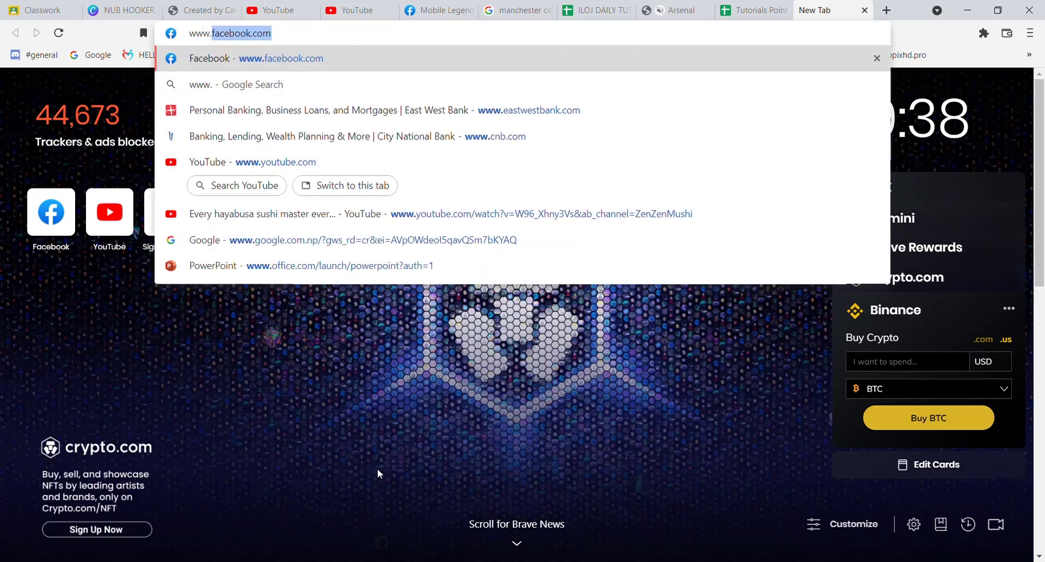
{"action": "type", "text": "www.cit.com"}
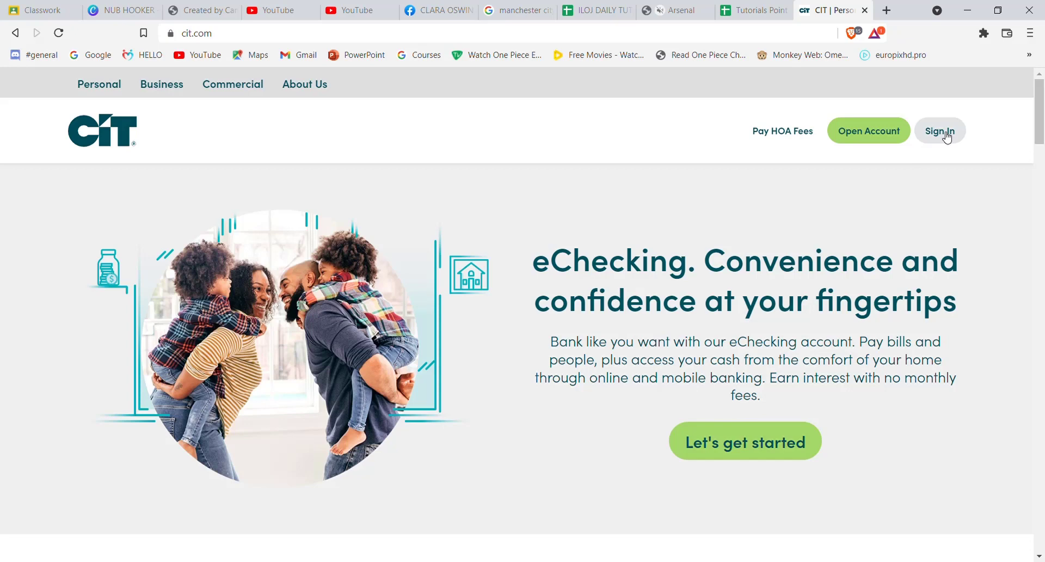
- Choose Personal Banking from the Sign In menu
{"action": "left_click", "coordinate": [940, 131]}
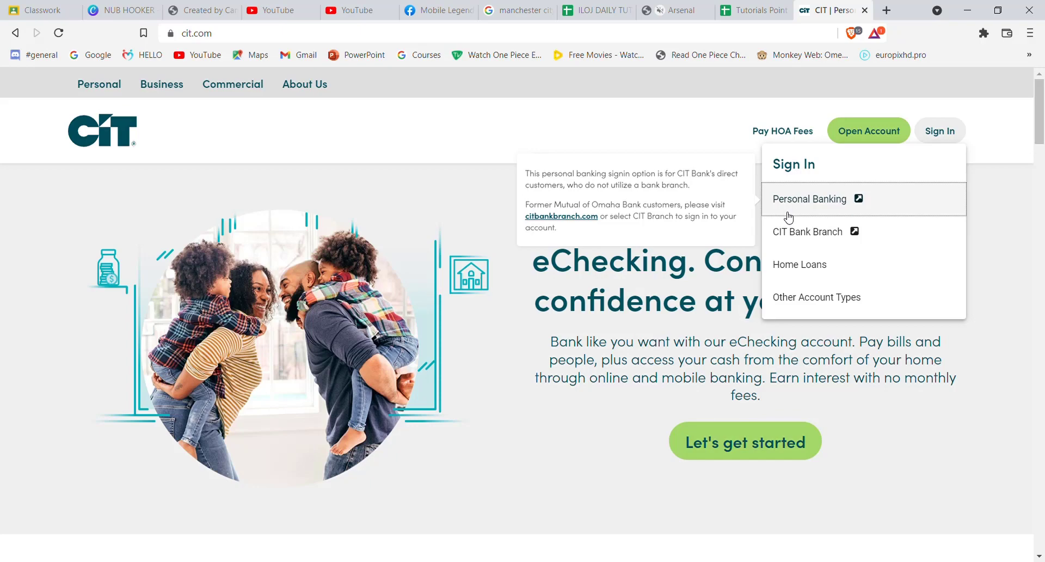
{"action": "left_click", "coordinate": [809, 199]}
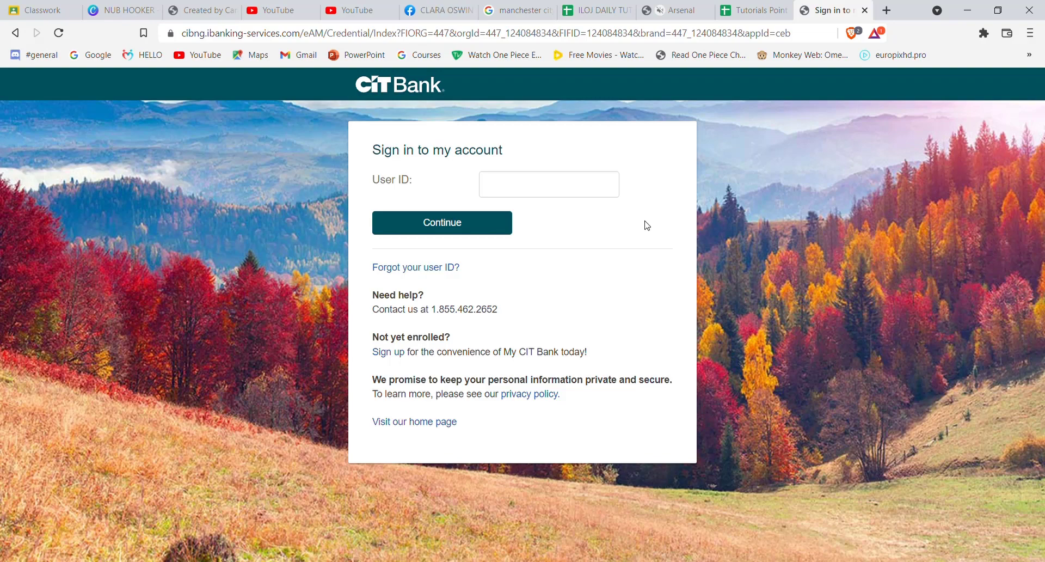
- Put the cursor in the empty User ID box on the sign-in page
{"action": "left_click", "coordinate": [549, 184]}
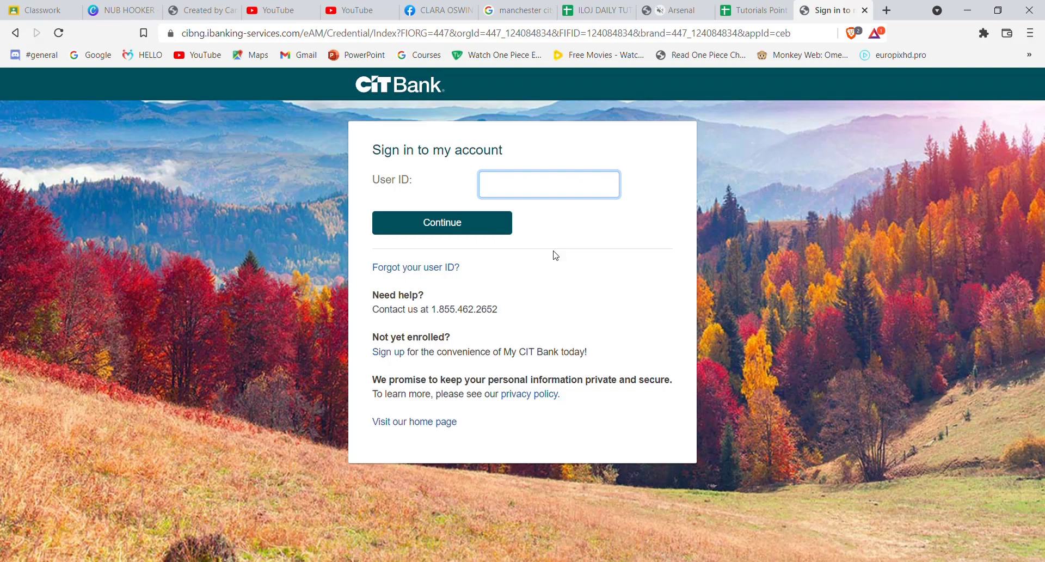
{"action": "left_click", "coordinate": [549, 184]}
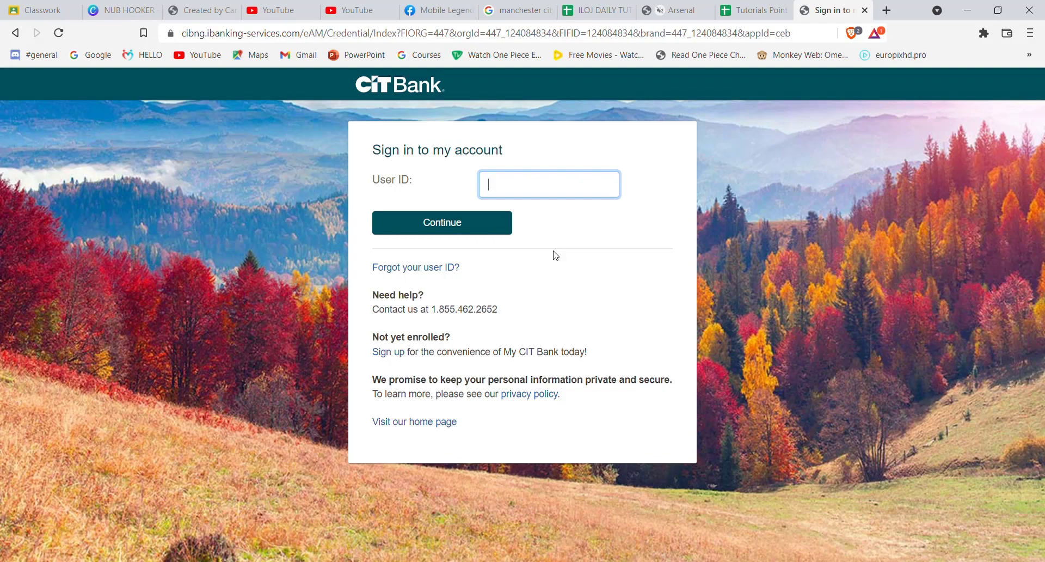